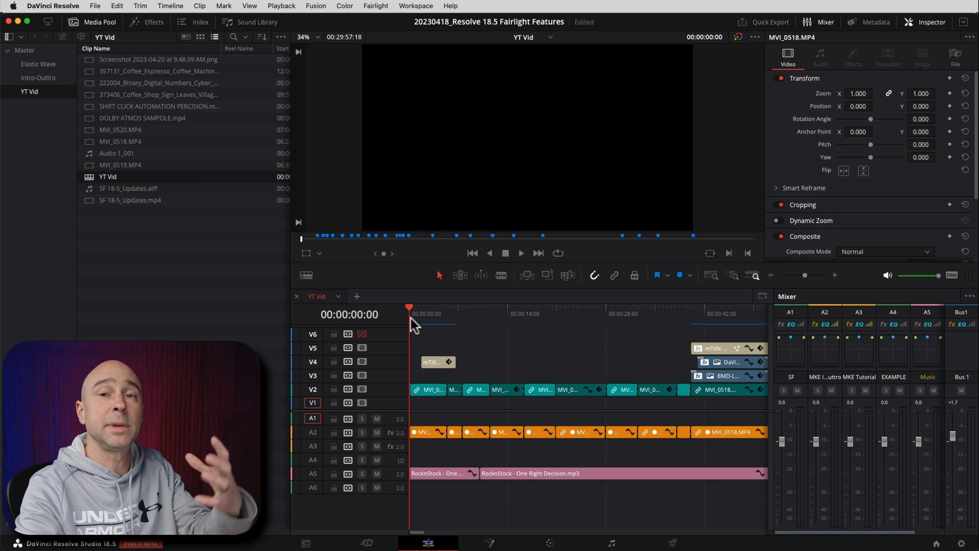
mouse_move(418, 321)
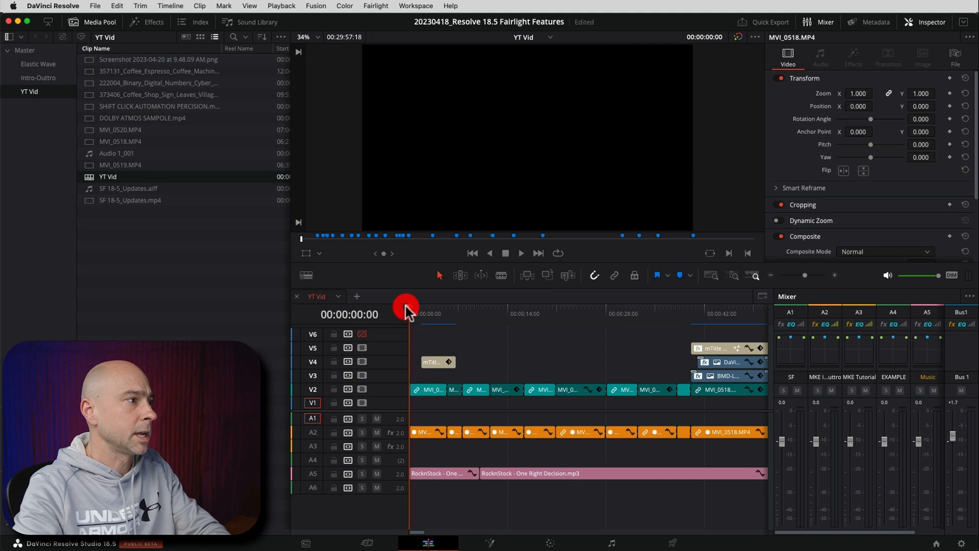
Move the playhead to 00:00:36:16 near the end of the edit
click(666, 313)
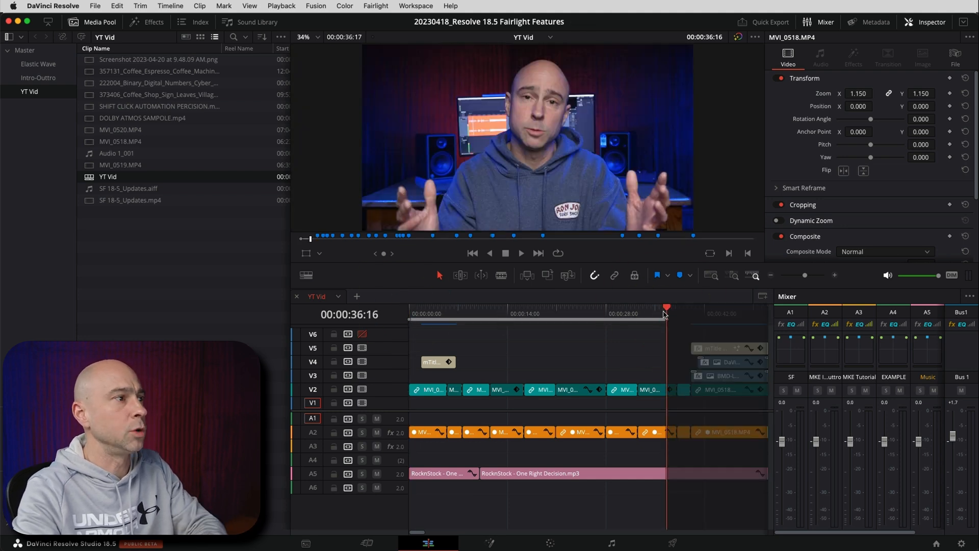
mouse_move(597, 352)
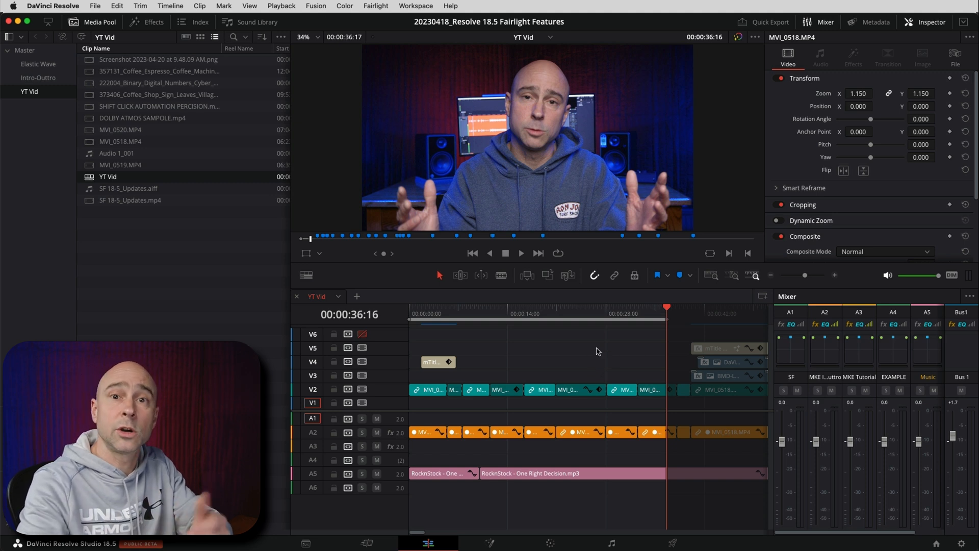
Start Create Subtitles from Audio, review the caption presets and nudge characters per line to 41
click(171, 6)
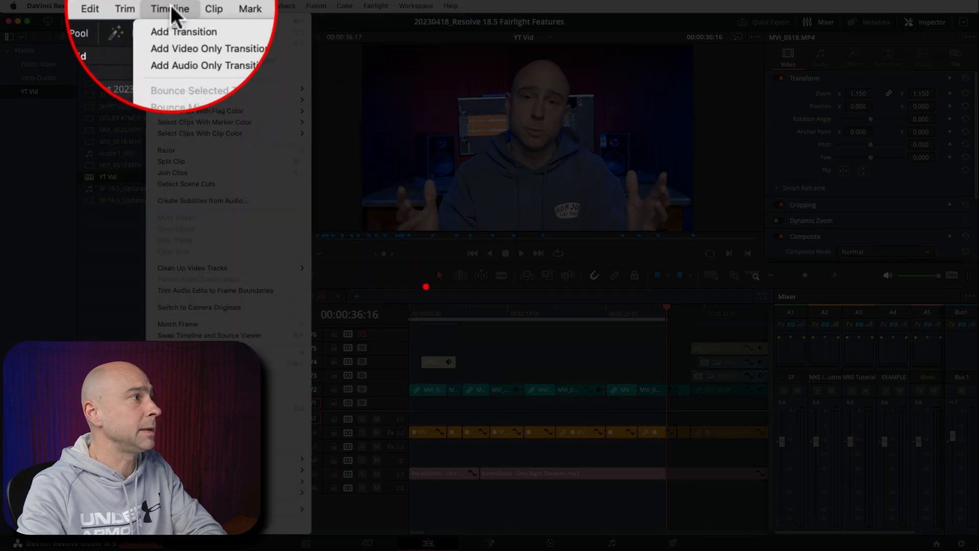
mouse_move(212, 199)
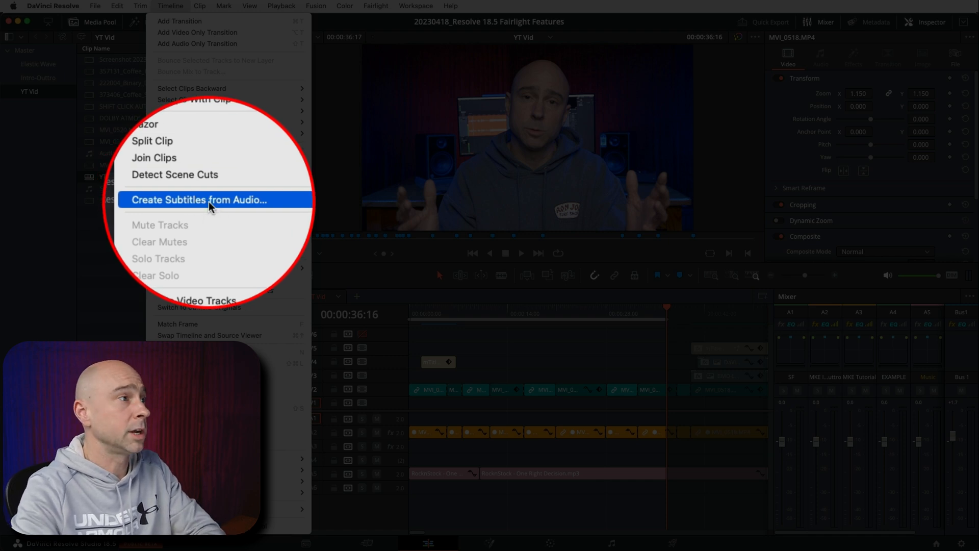
click(207, 200)
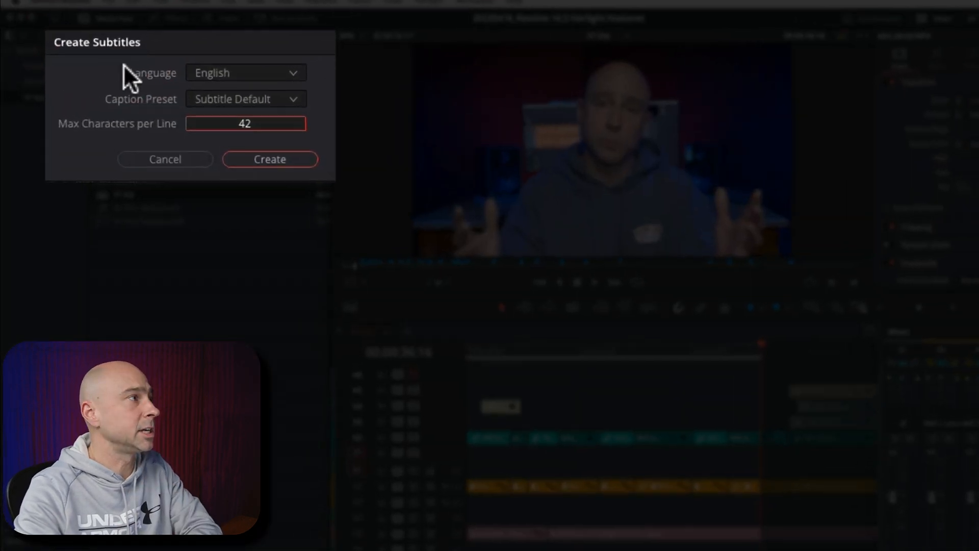
click(294, 79)
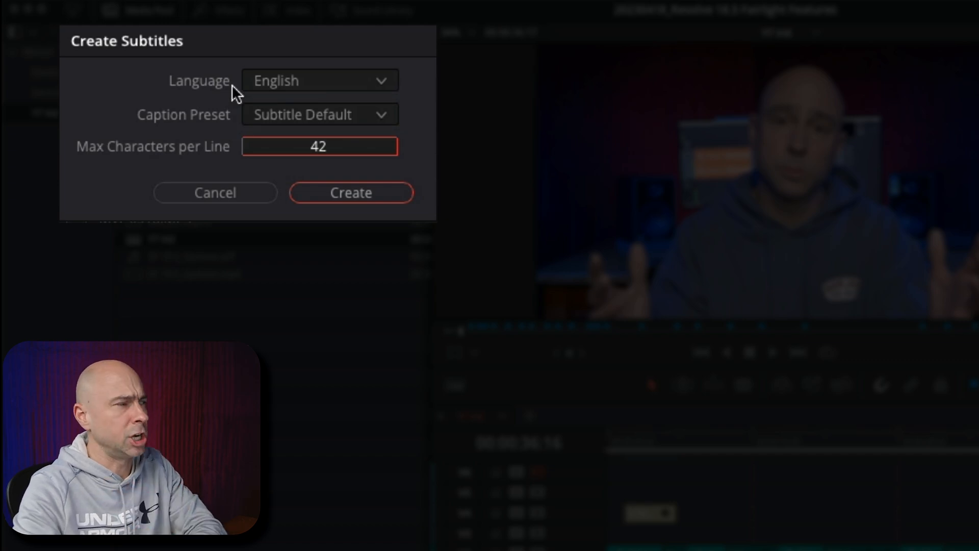
mouse_move(234, 136)
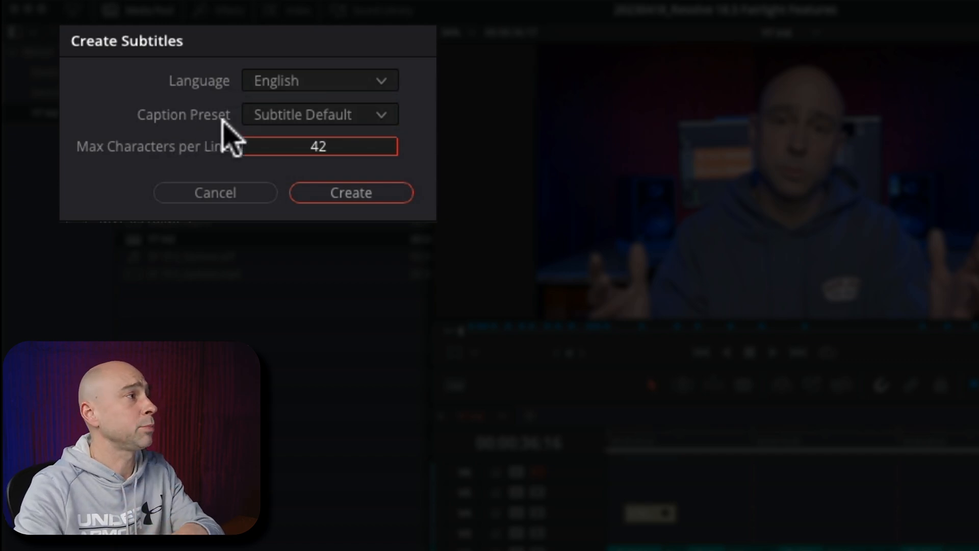
click(318, 115)
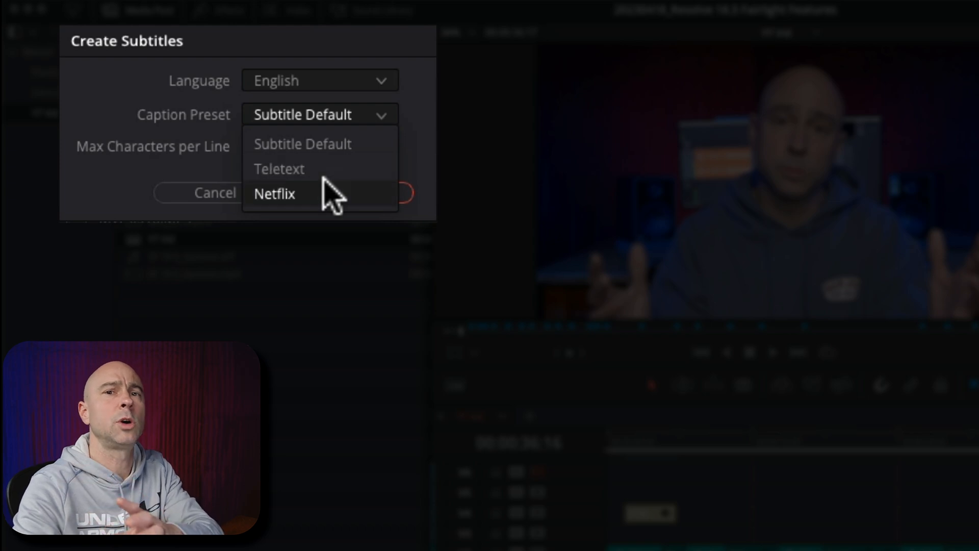
mouse_move(330, 198)
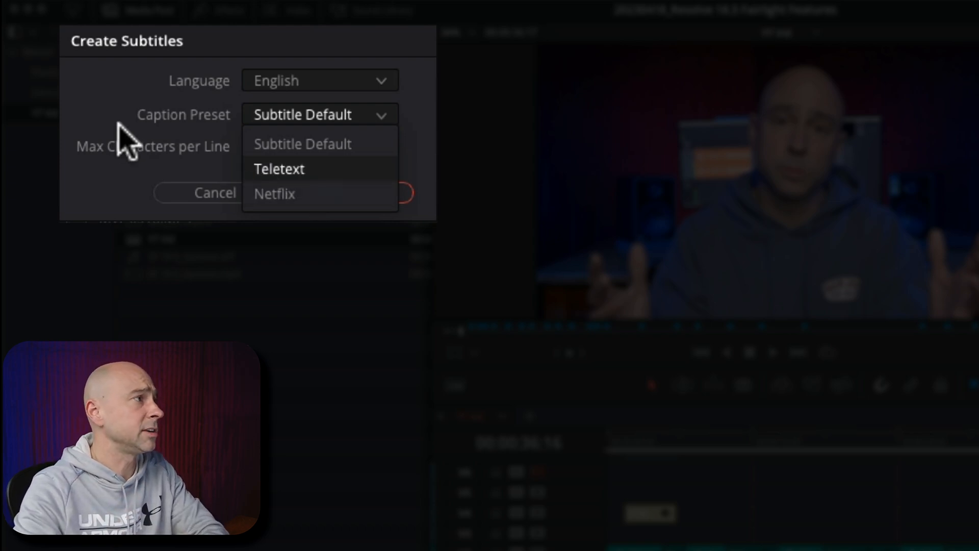
click(303, 143)
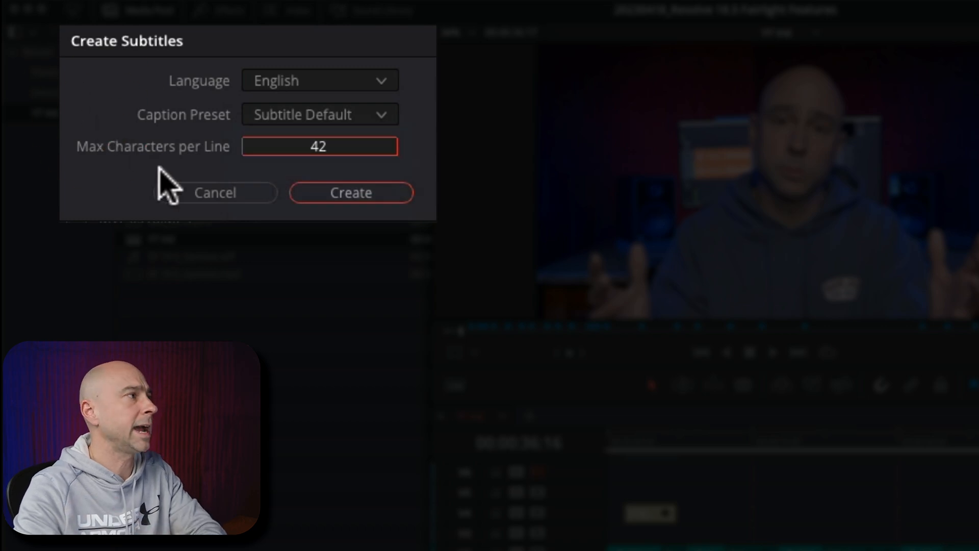
drag(200, 146, 188, 146)
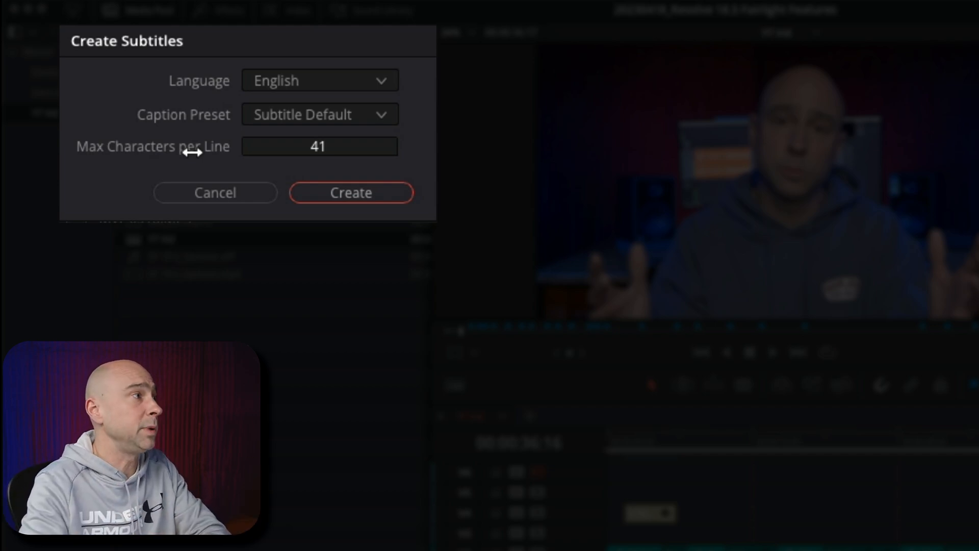
Compare Netflix (42) and Teletext (37) presets, return to Subtitle Default and confirm creation
click(319, 114)
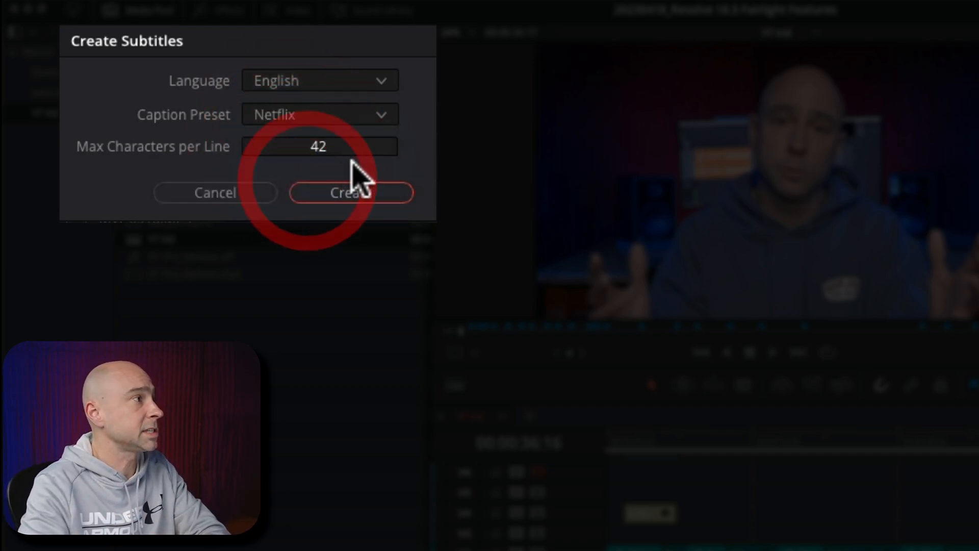
click(319, 115)
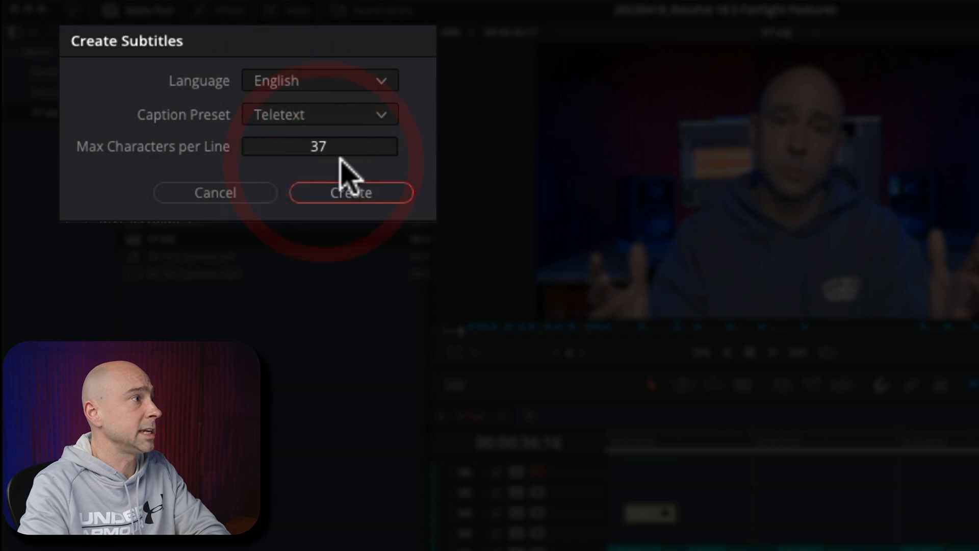
click(320, 114)
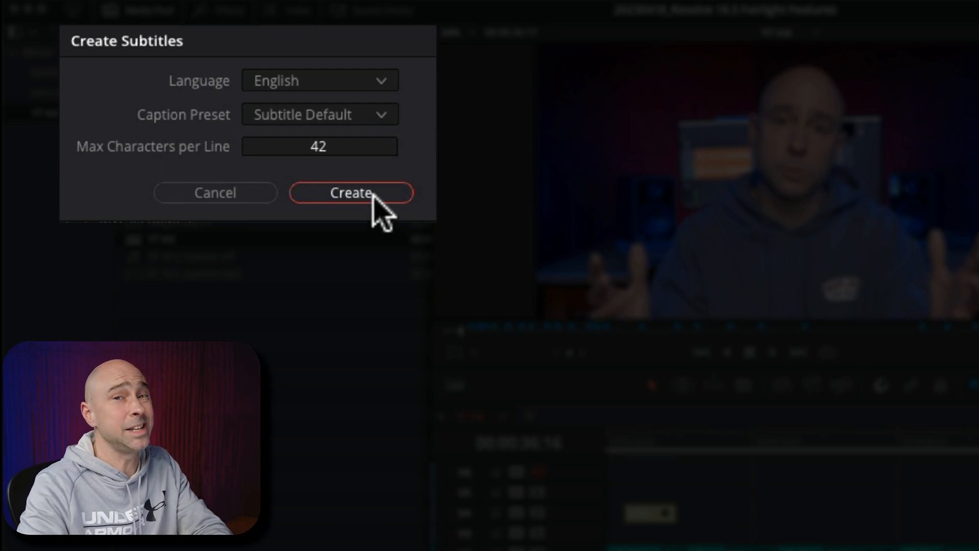
click(351, 193)
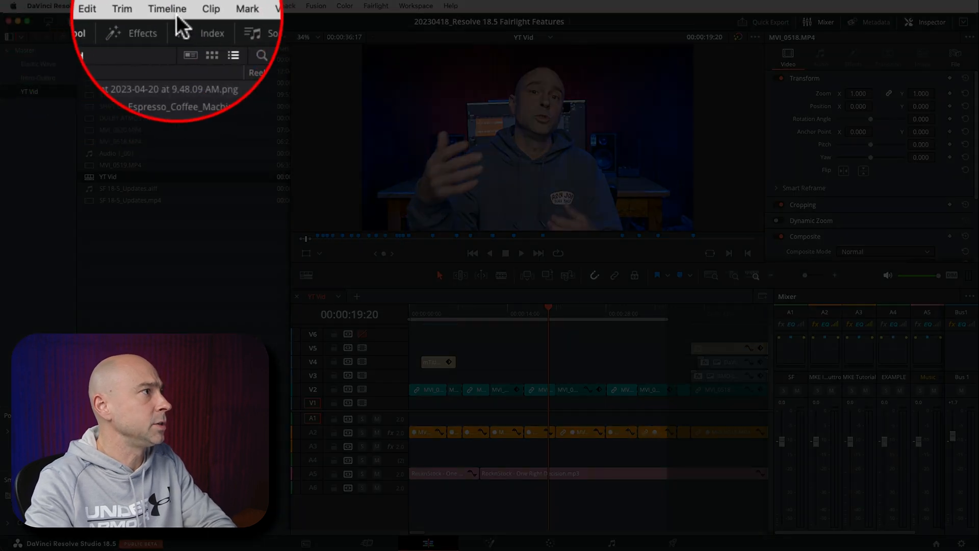
Generate a subtitle track from audio at 10 max characters per line, yielding 95 captions
click(167, 8)
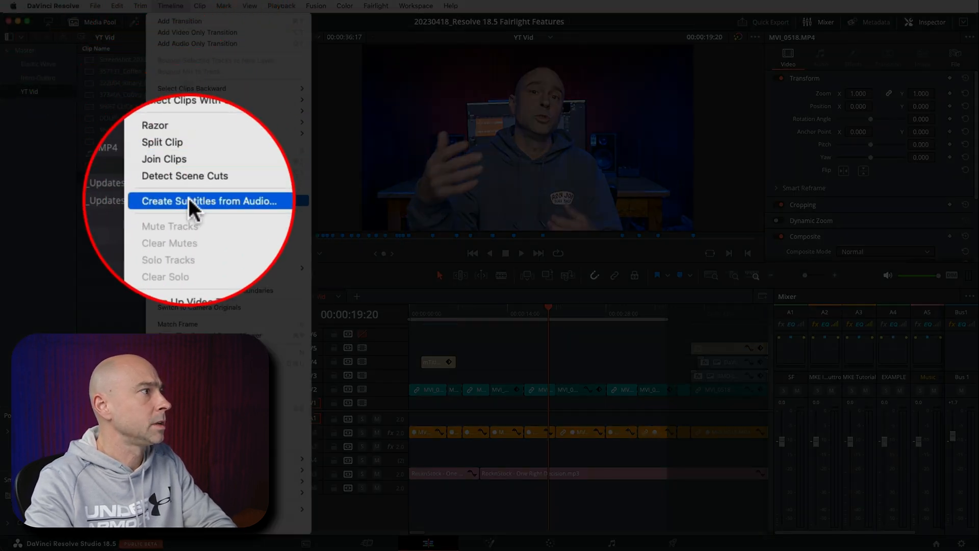
click(210, 201)
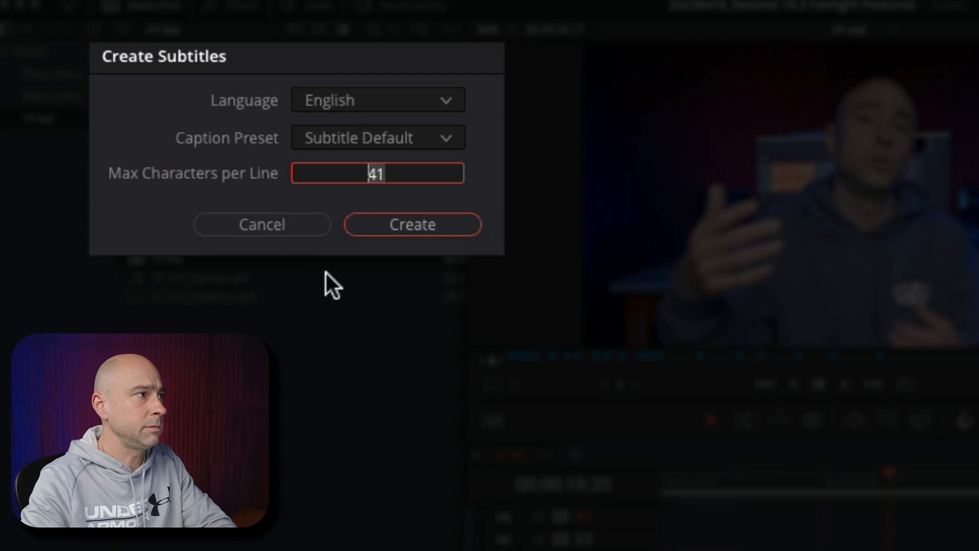
text(10)
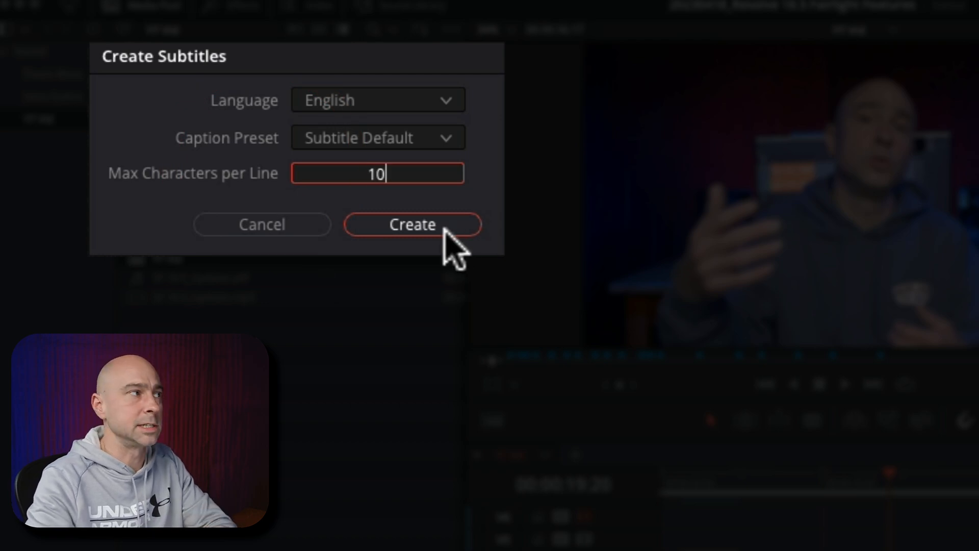
click(411, 224)
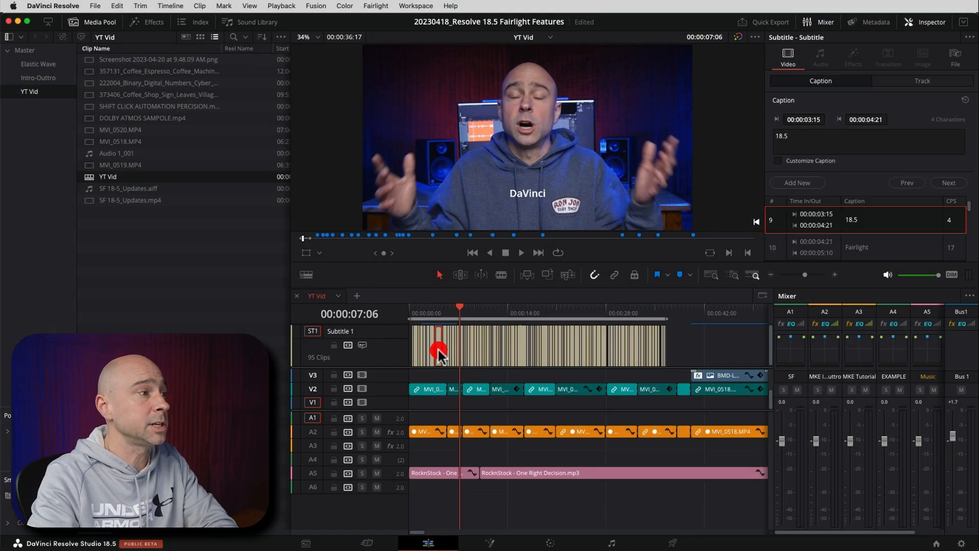
click(931, 22)
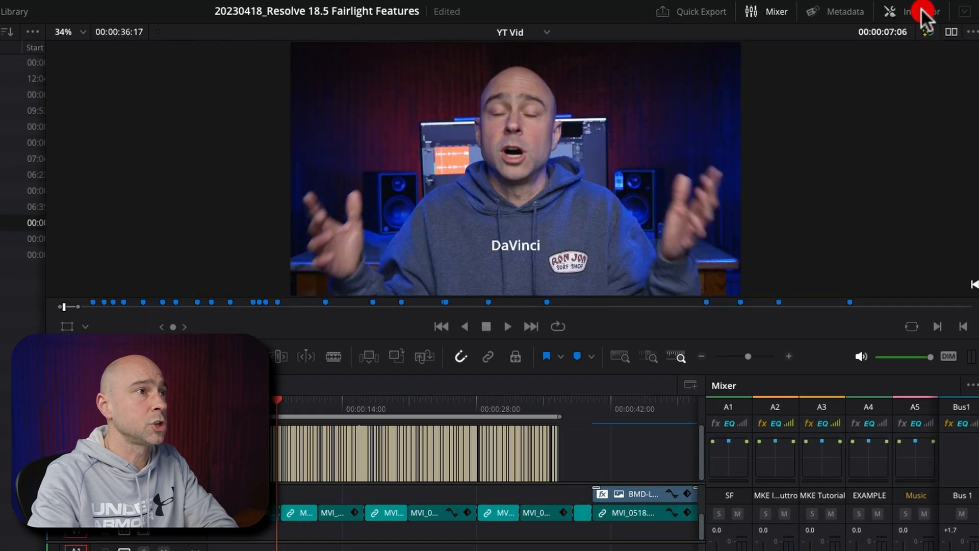
click(924, 12)
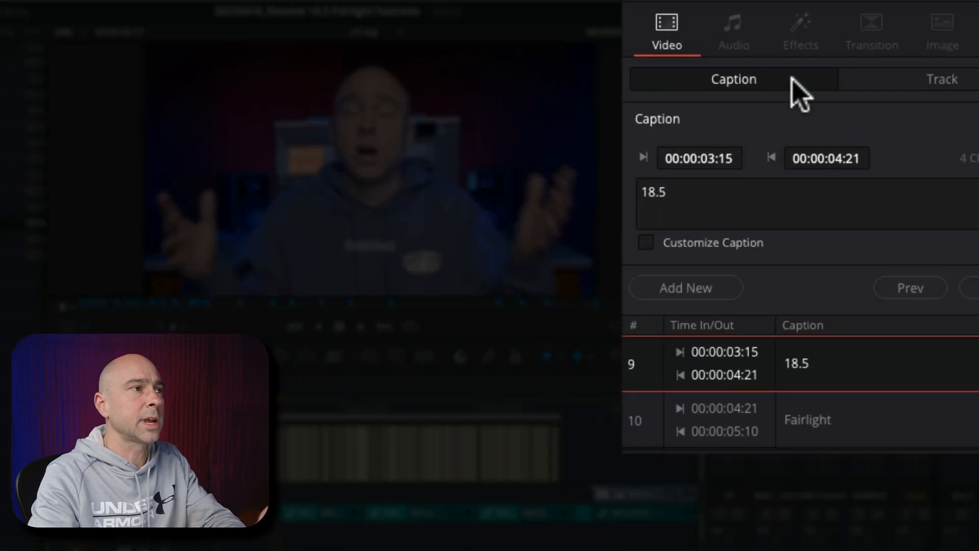
click(665, 195)
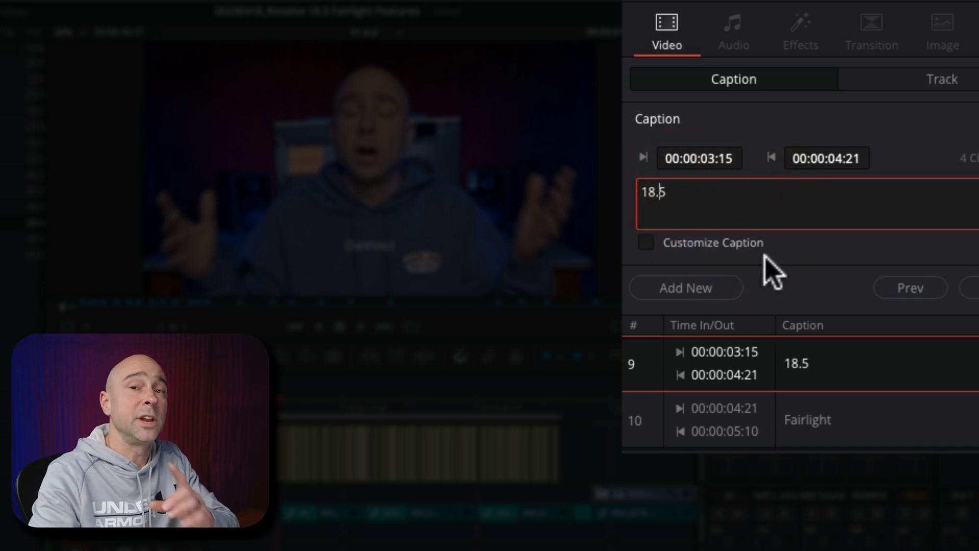
mouse_move(750, 268)
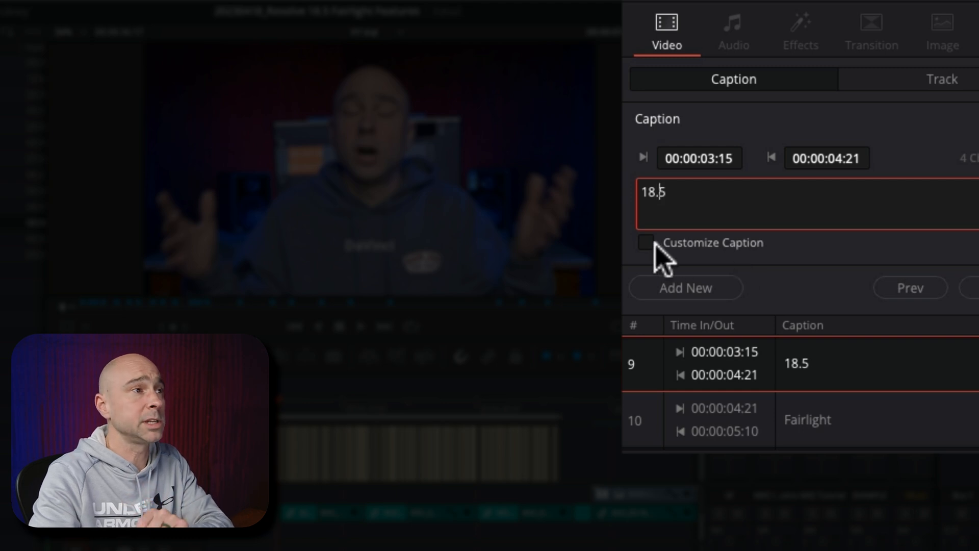
click(645, 242)
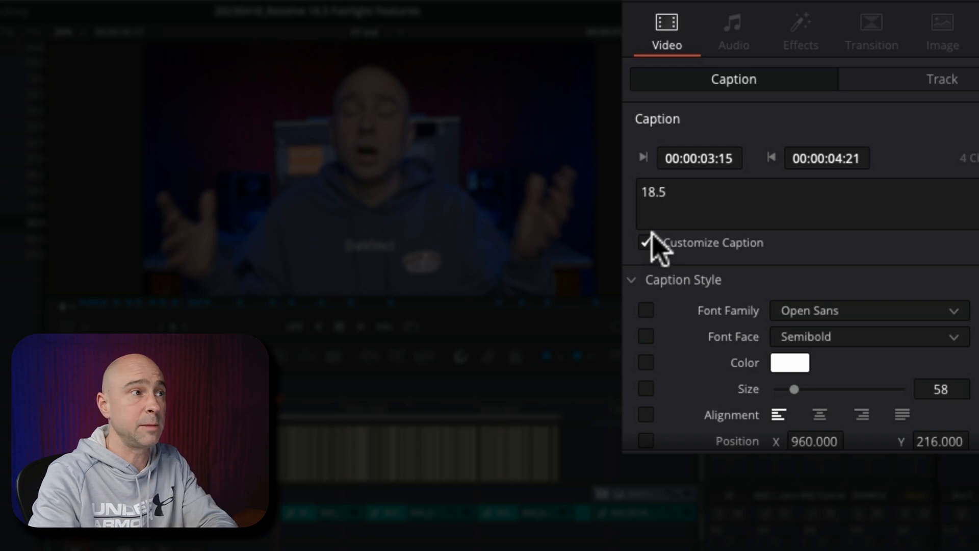
click(647, 242)
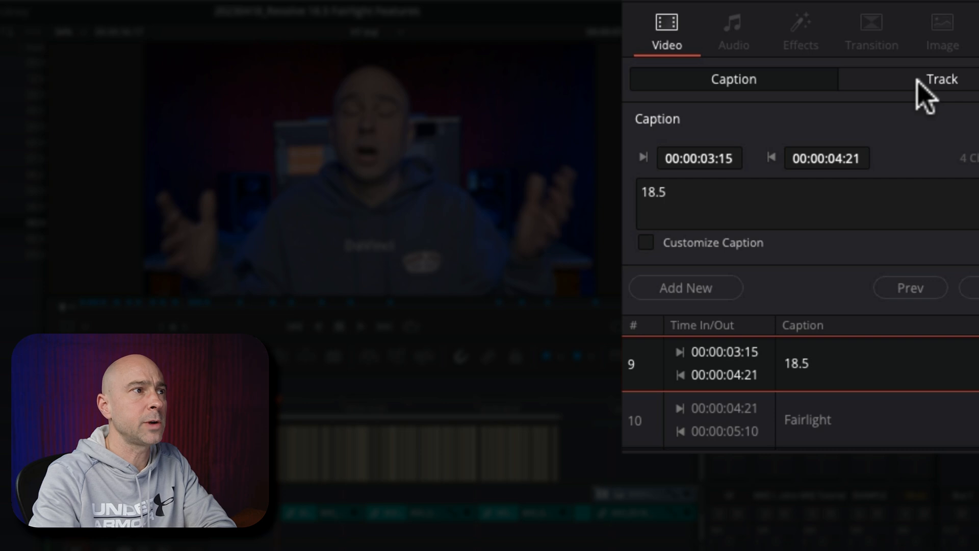
Style the whole subtitle track in Komika Axis at a larger size with a black drop shadow
click(939, 78)
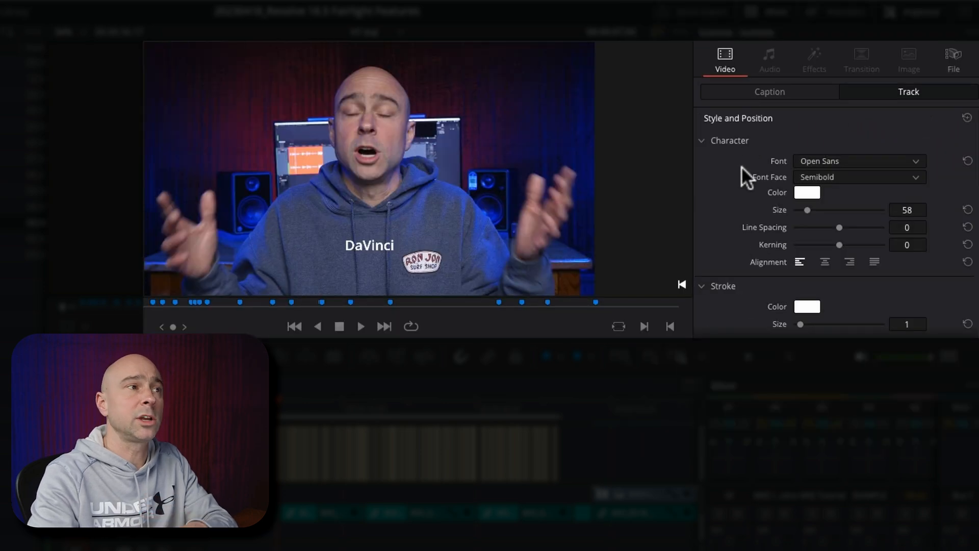
click(857, 160)
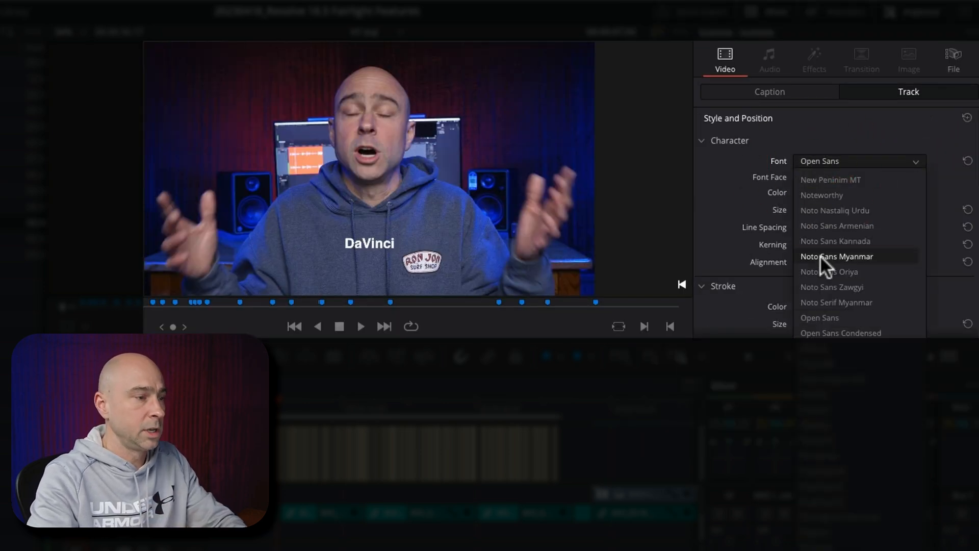
scroll(down, 3)
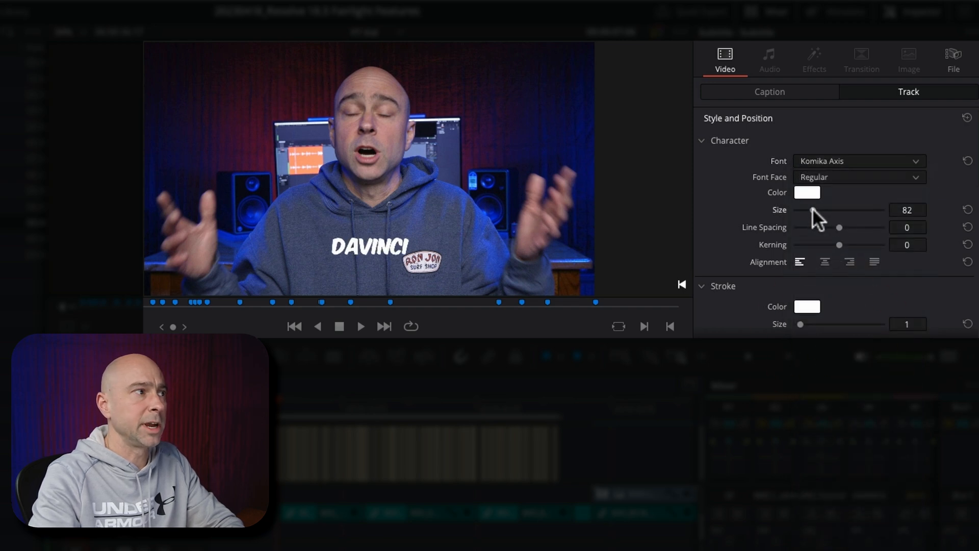
drag(811, 210, 831, 211)
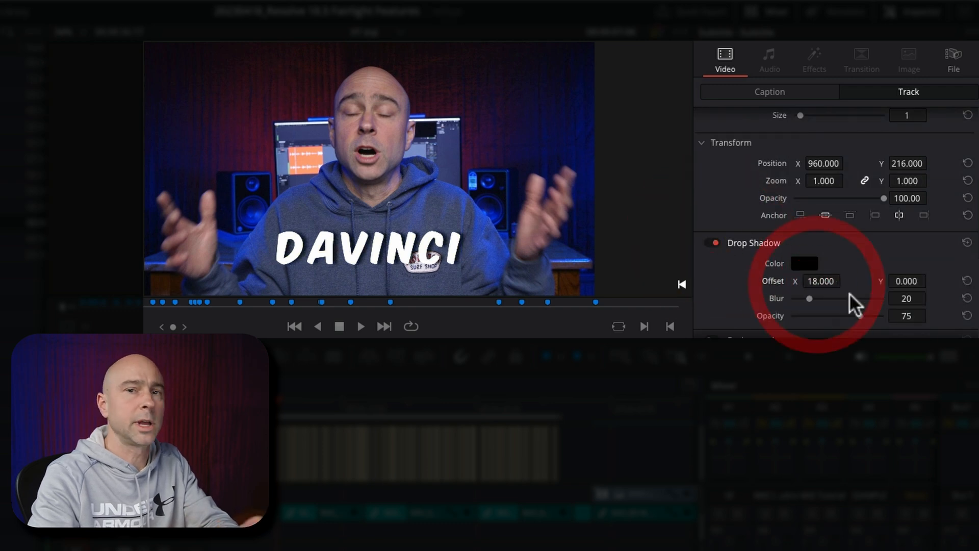
scroll(down, 3)
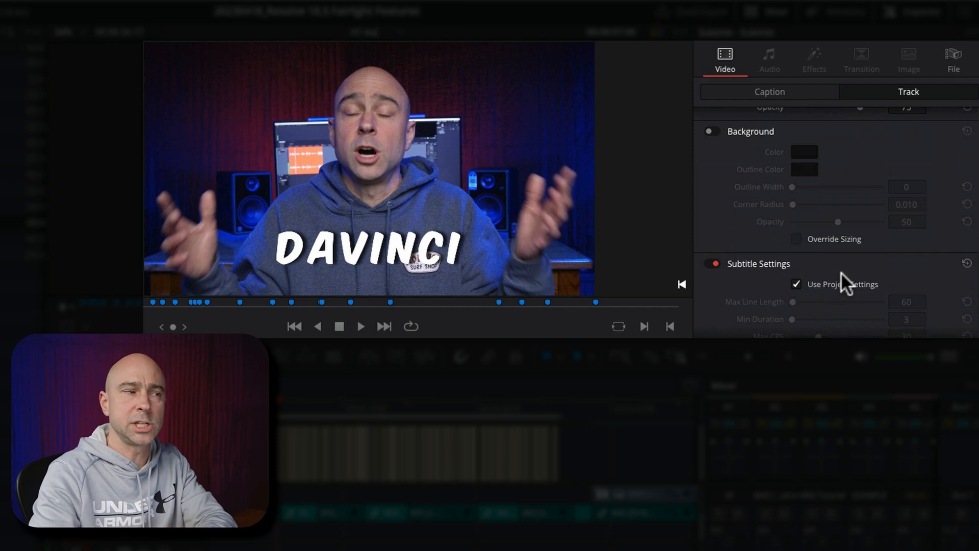
mouse_move(840, 282)
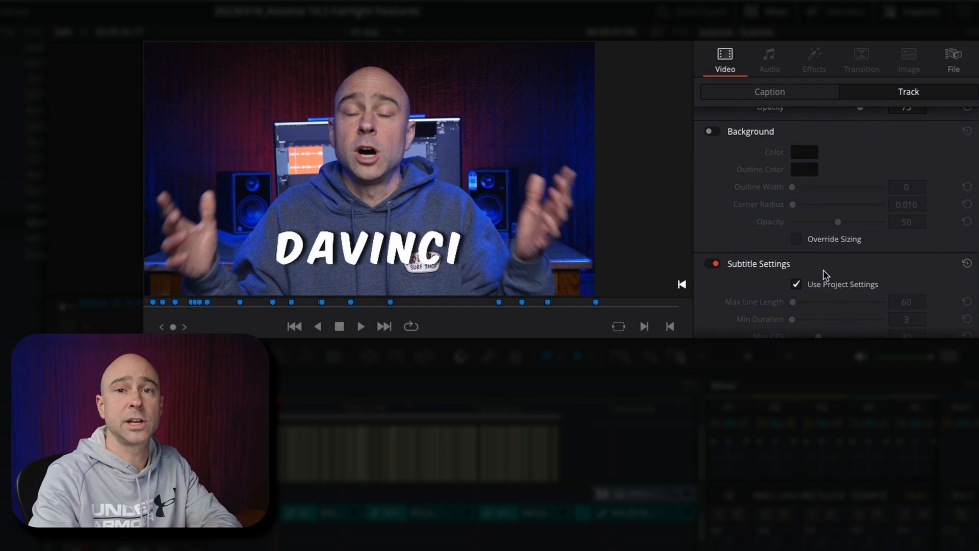
mouse_move(758, 298)
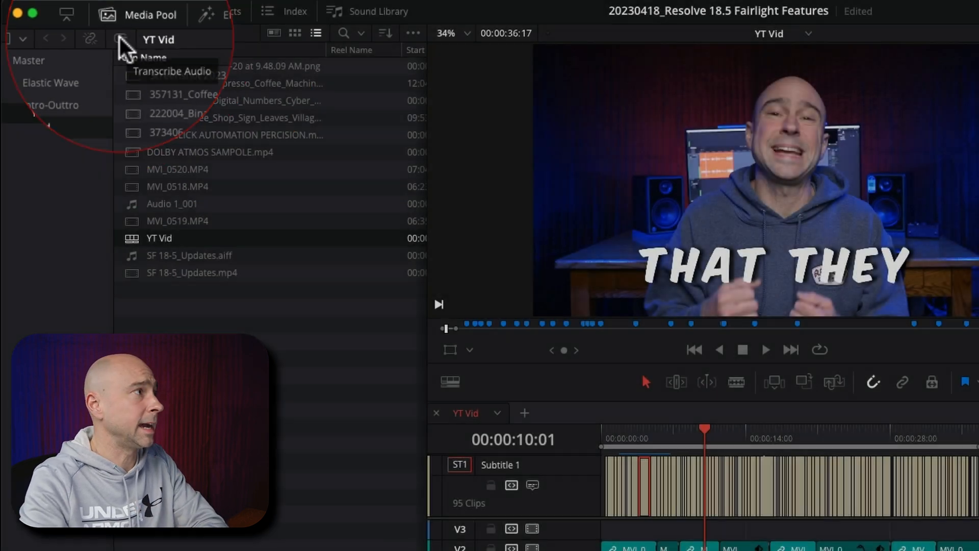
Transcribe the YT Vid timeline's audio to show its full transcript
click(171, 70)
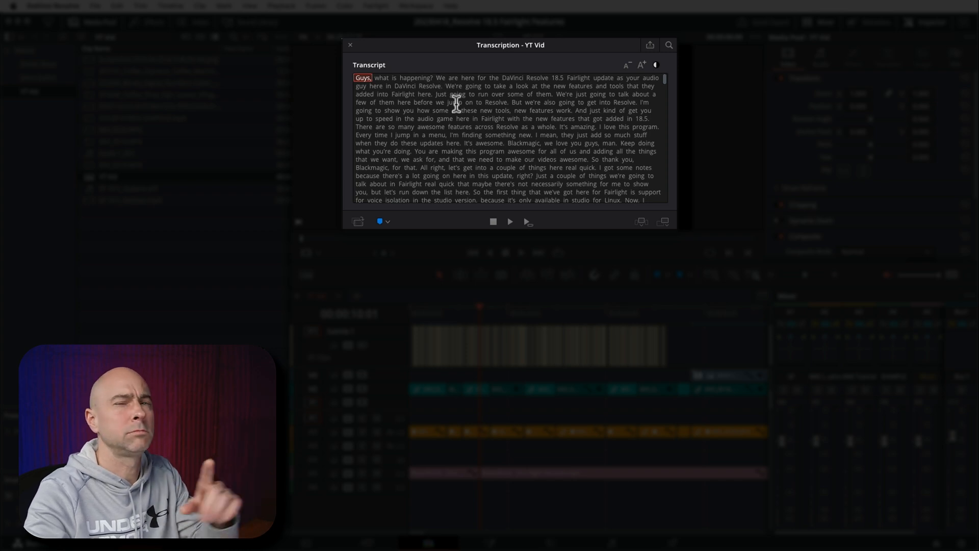
Browse the transcript, jumping playback to 'automation' and another spoken line, then enlarge the text
scroll(down, 3)
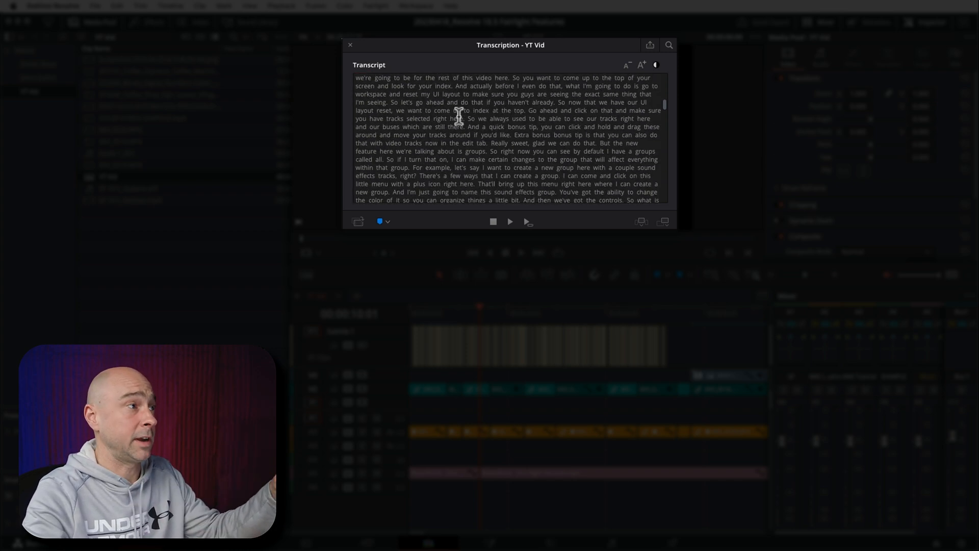
scroll(down, 3)
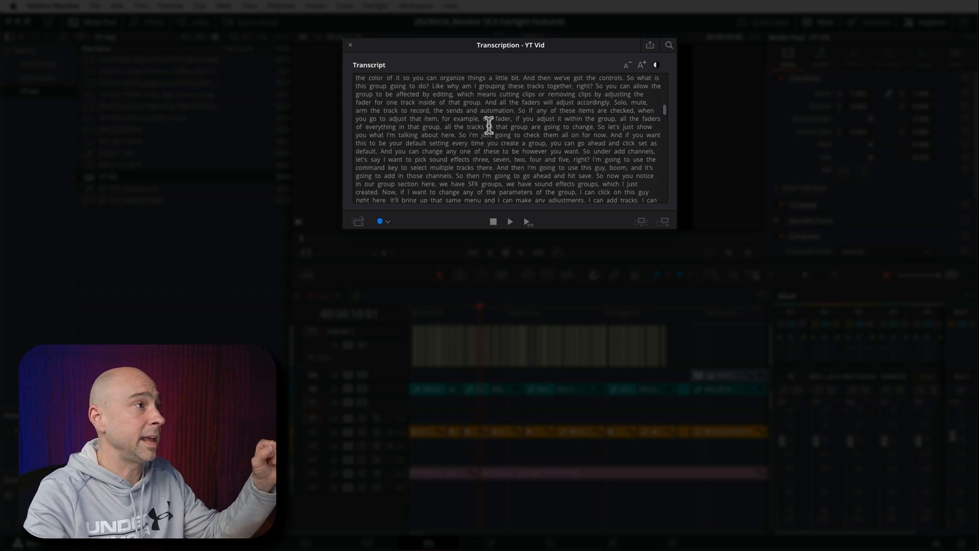
double_click(496, 110)
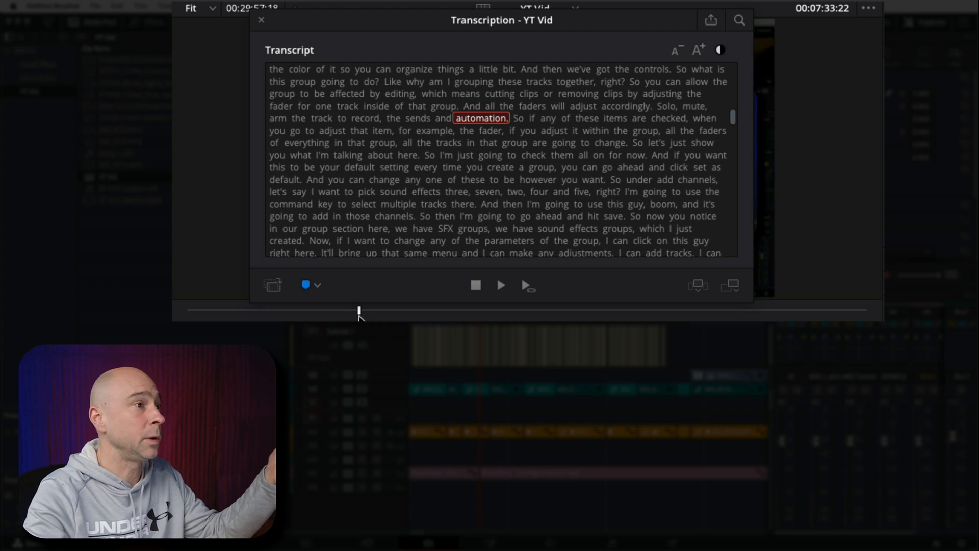
mouse_move(690, 143)
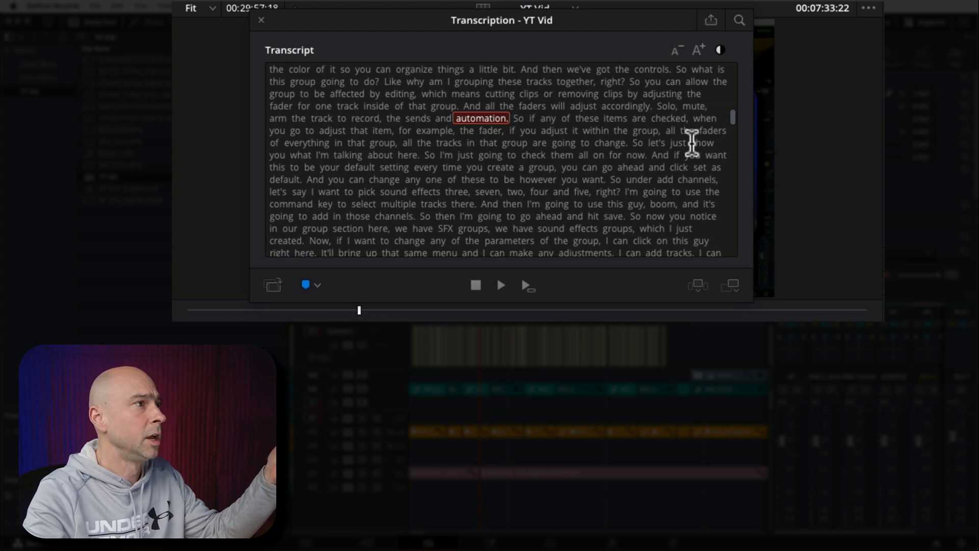
scroll(down, 3)
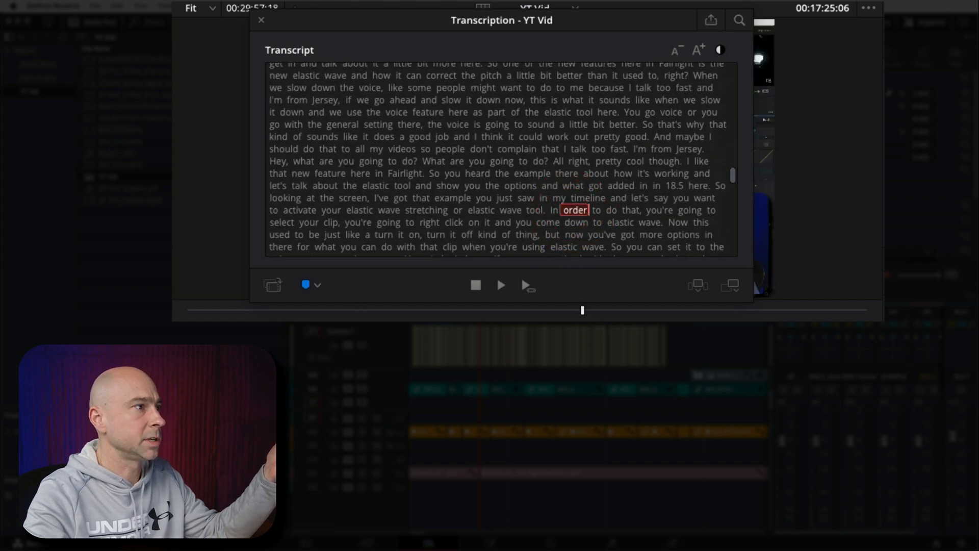
mouse_move(616, 27)
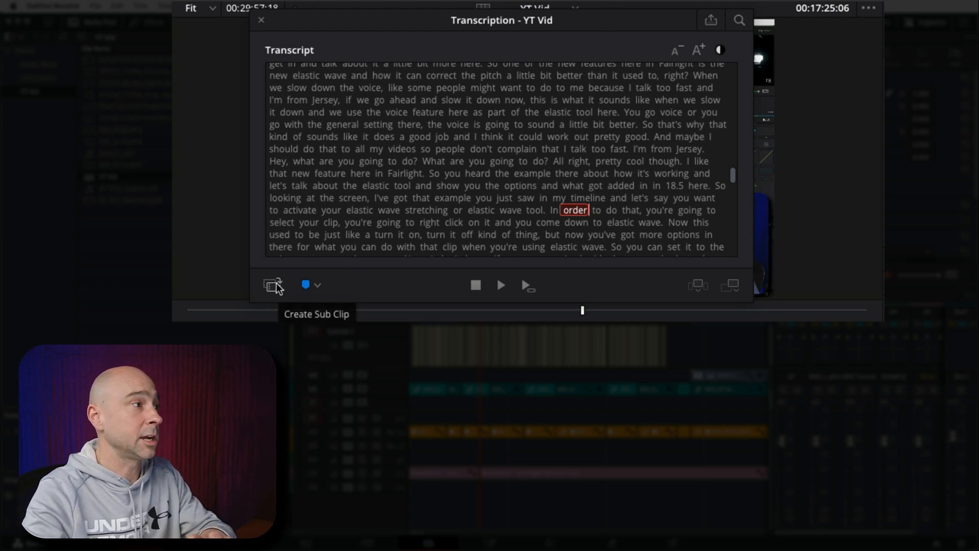
mouse_move(350, 182)
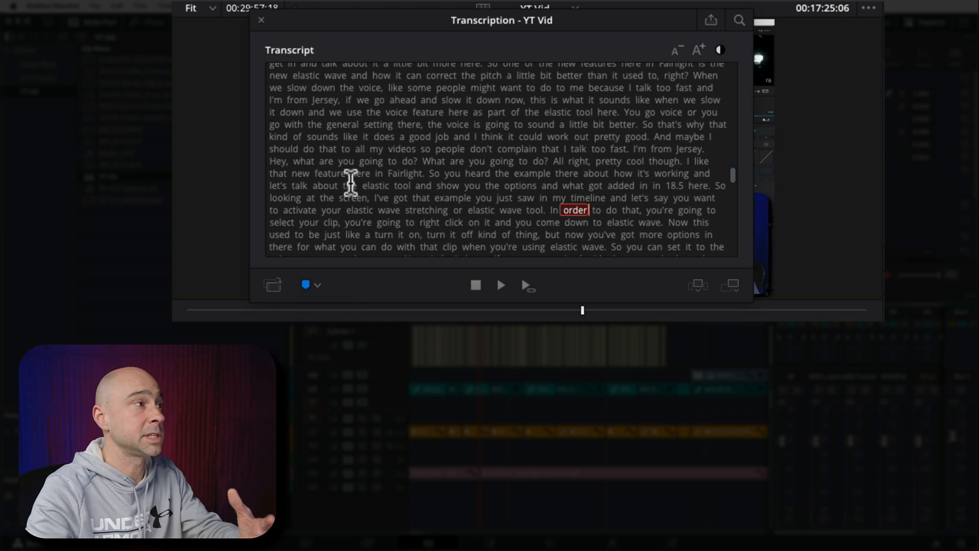
click(500, 285)
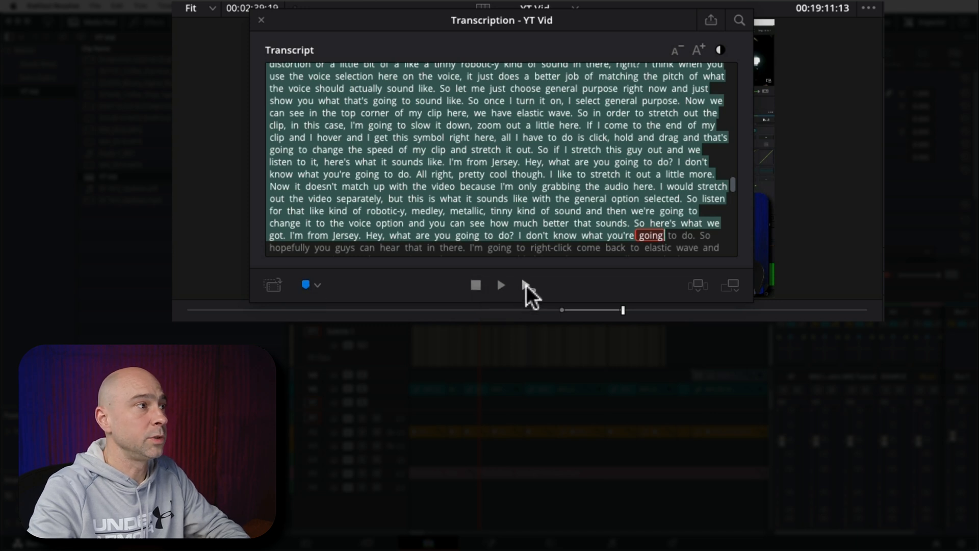
mouse_move(525, 286)
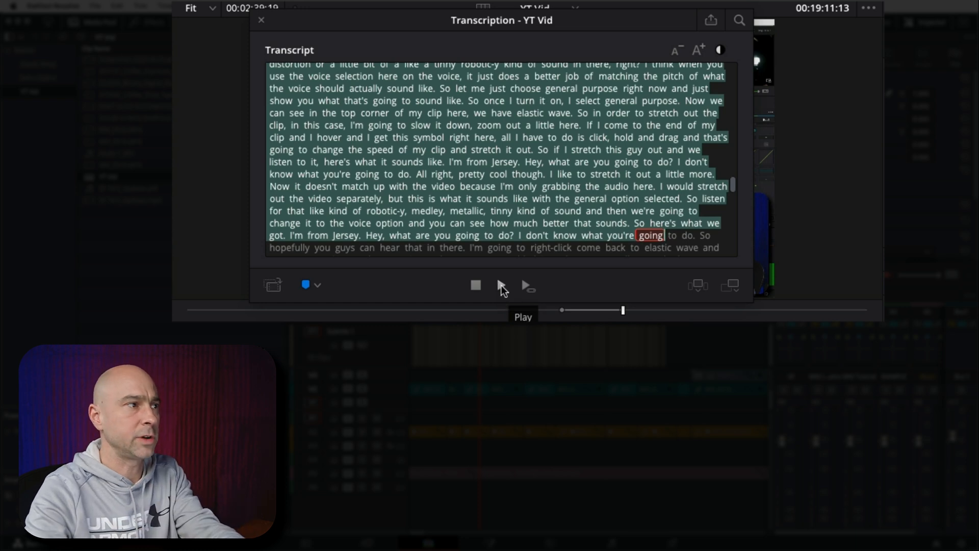
mouse_move(730, 284)
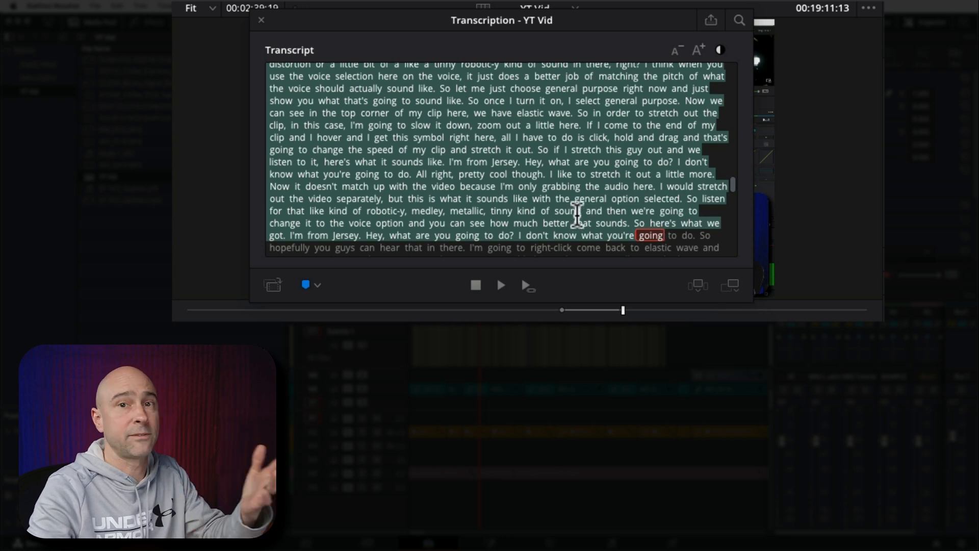
scroll(down, 3)
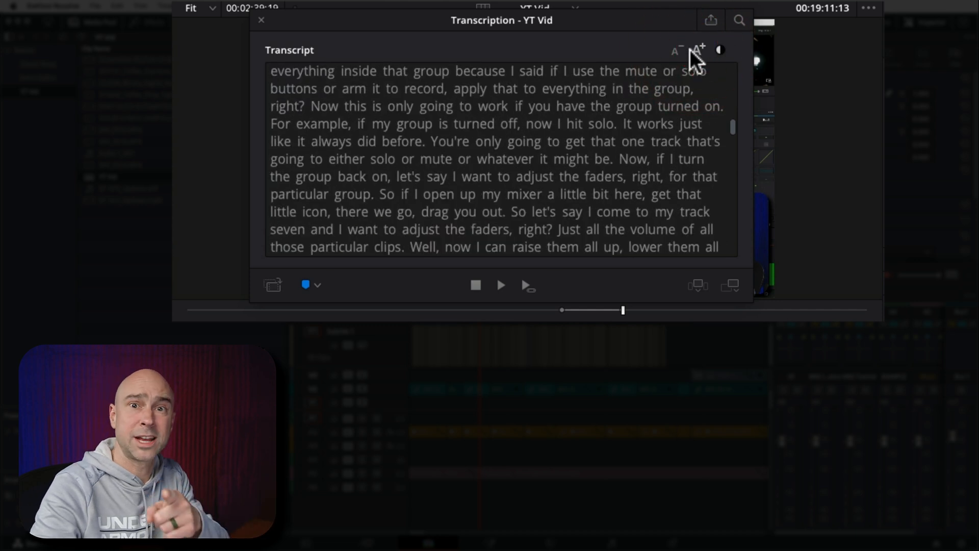
mouse_move(698, 50)
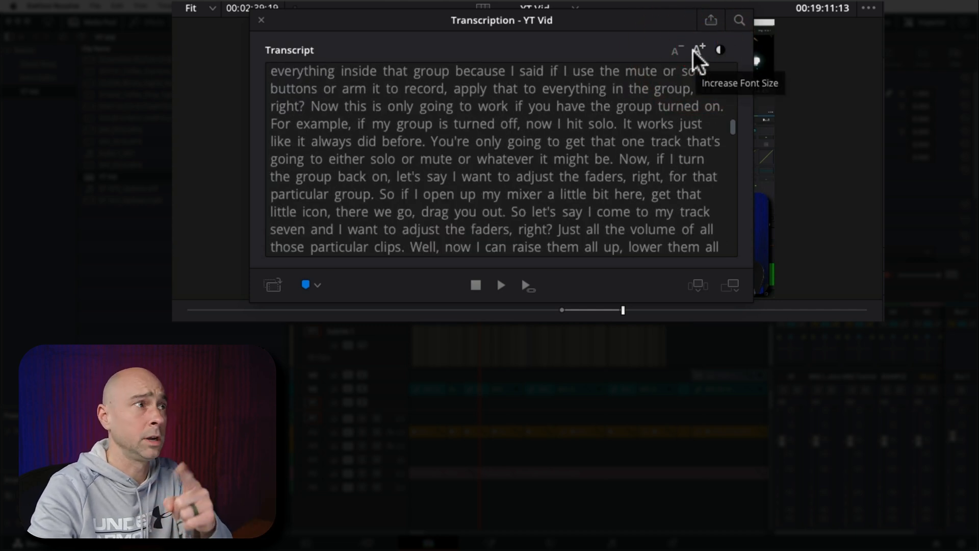